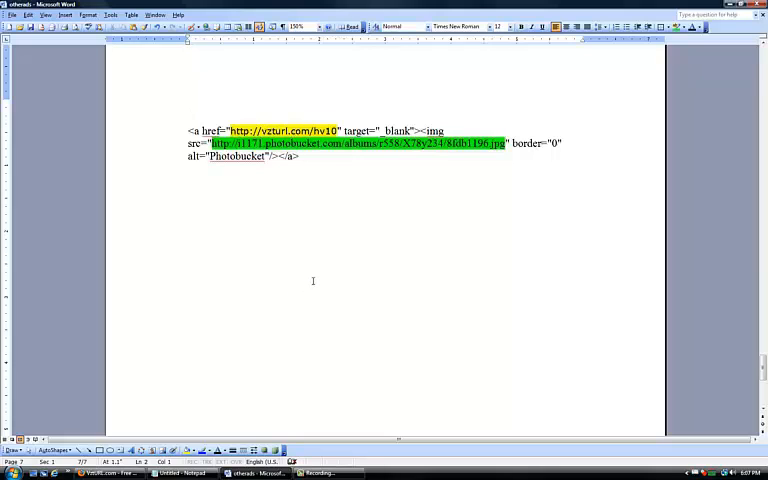
mouse_move(332, 328)
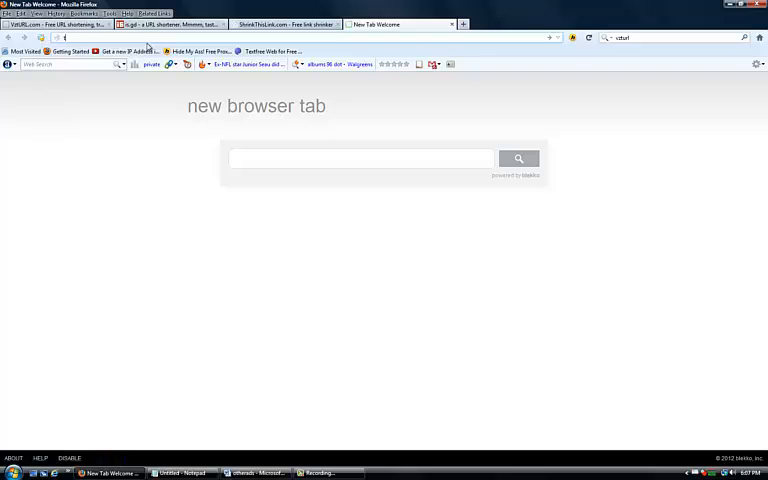
Load the TinyURL homepage via tinyurl.com in the address bar
text(tinyurl.com)
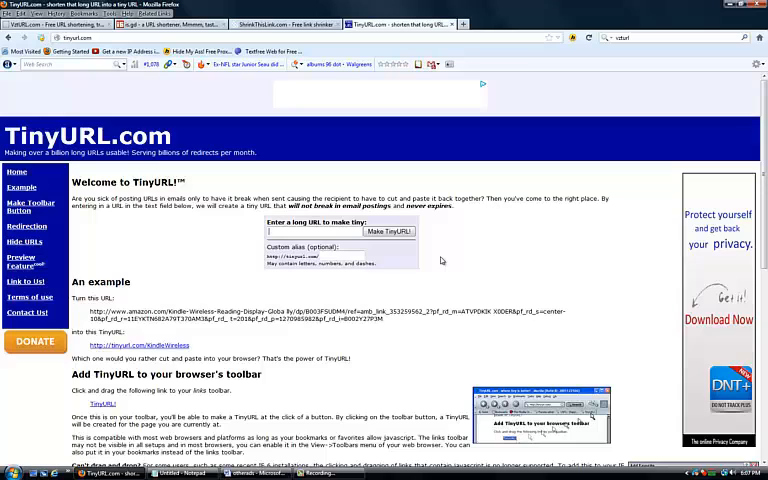
mouse_move(436, 262)
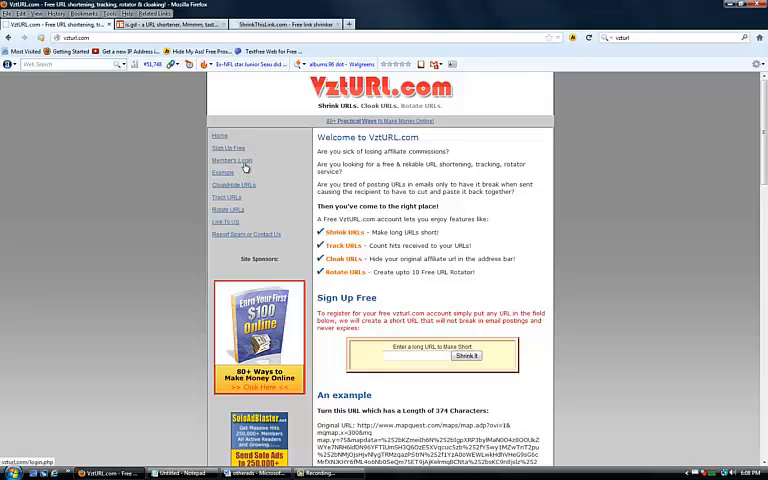
Go to VzURL's Account Center listing the existing short links
click(232, 160)
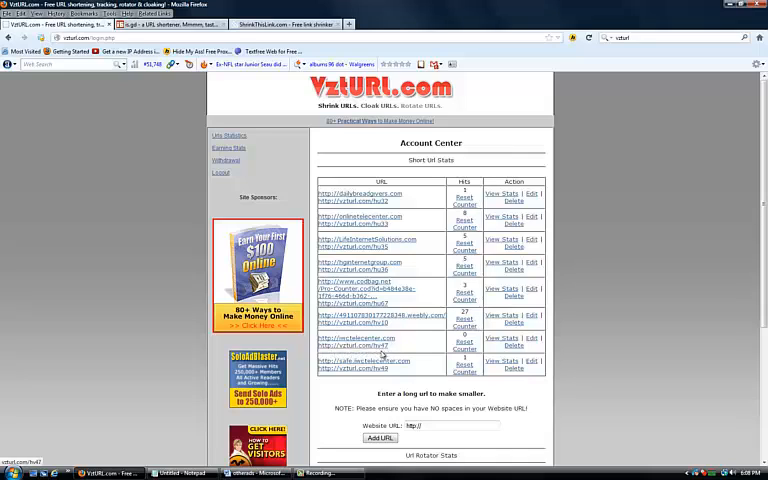
mouse_move(328, 380)
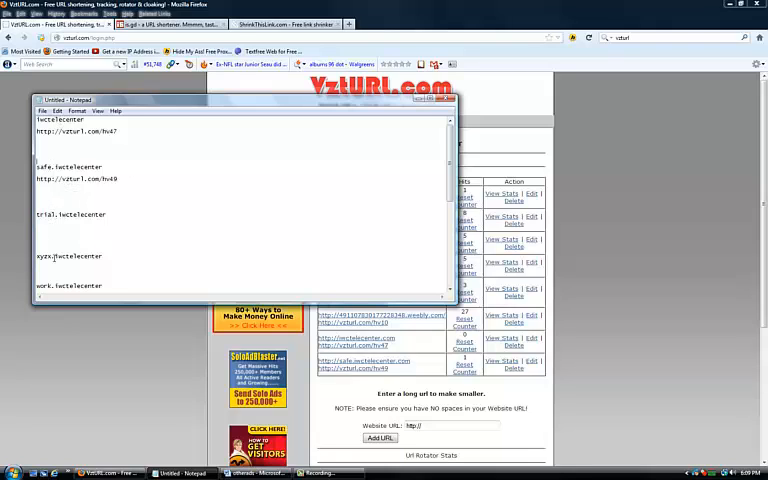
Add forbes.1wctelecenter on a new line in the Notepad link-name list
scroll(down, 3)
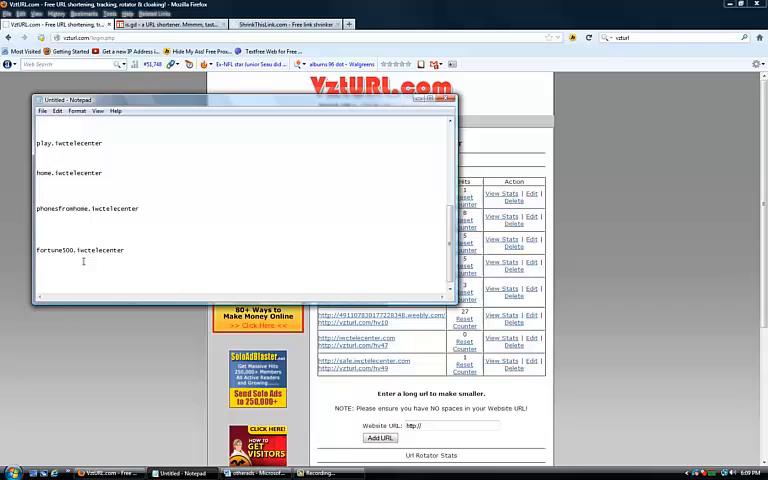
text(forbes.1wctelecenter)
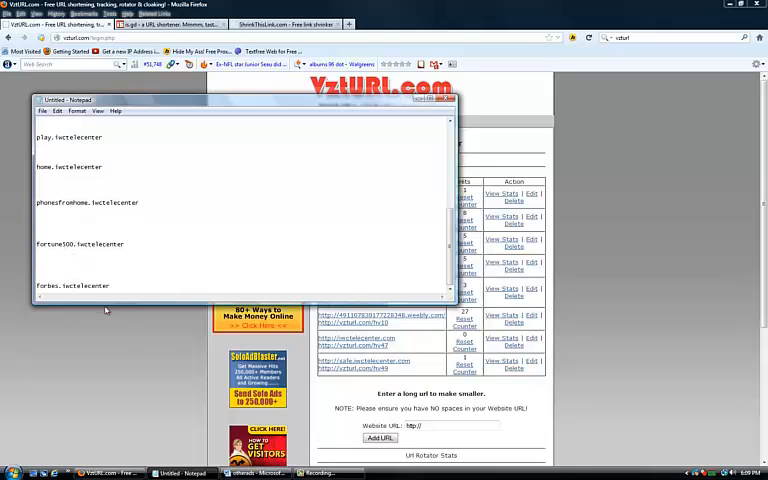
mouse_move(92, 324)
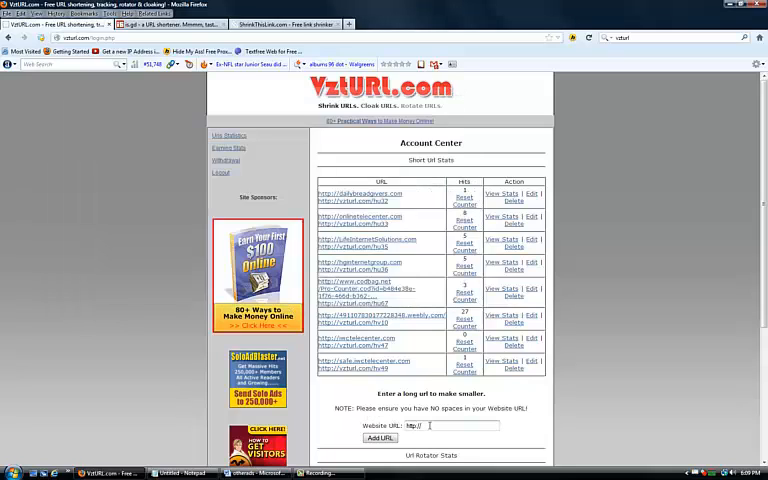
text(play.iwctelecenter.com)
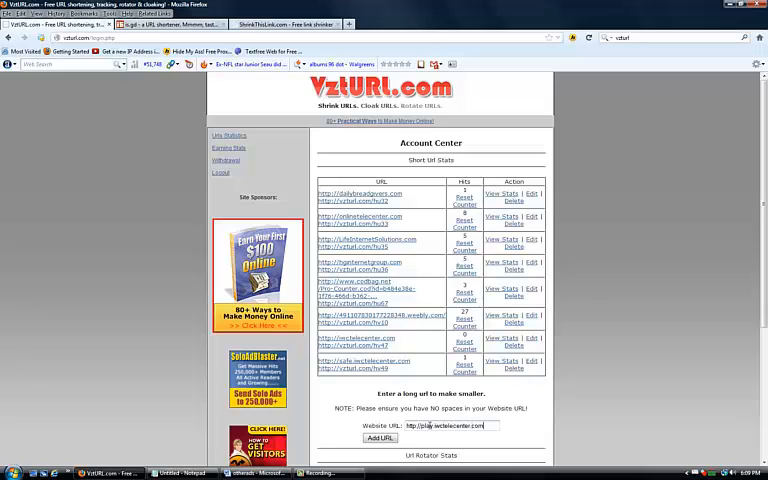
click(380, 436)
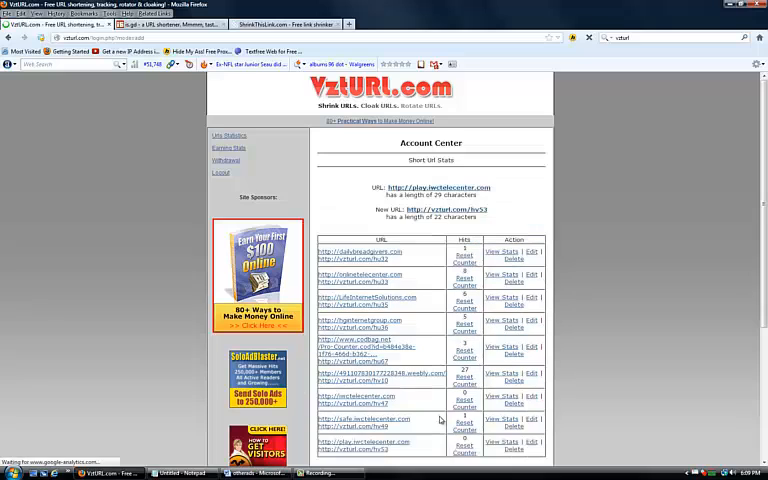
scroll(down, 3)
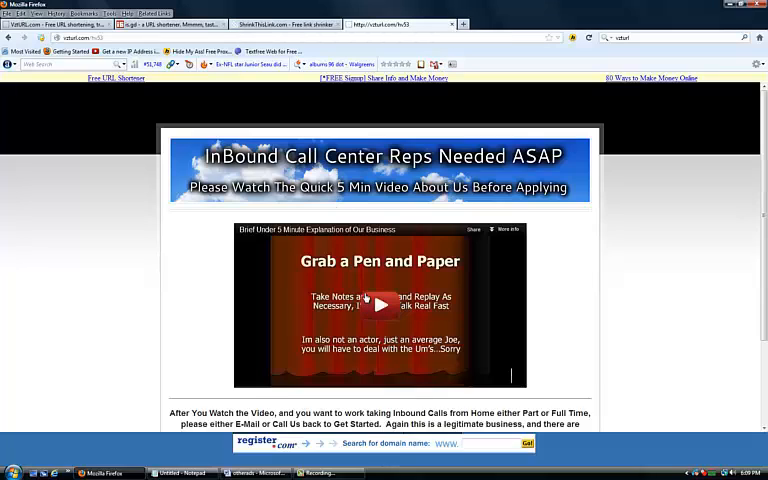
Check the recruiting page, then bring up is.gd with 1wctelecenter.com entered
click(380, 304)
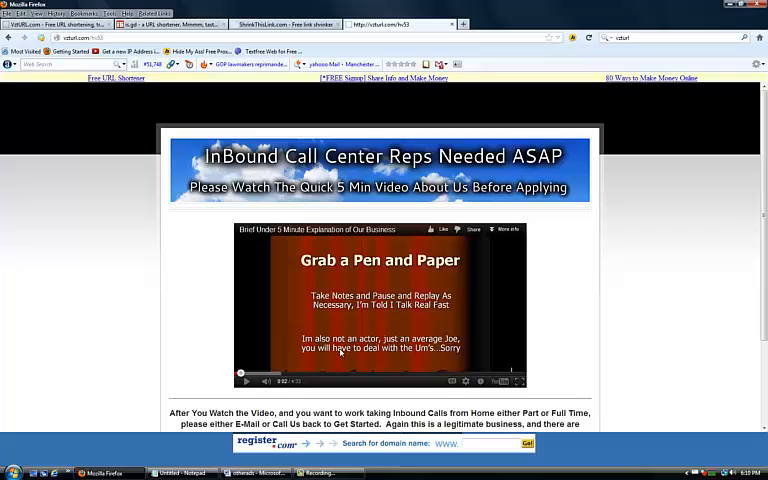
scroll(down, 3)
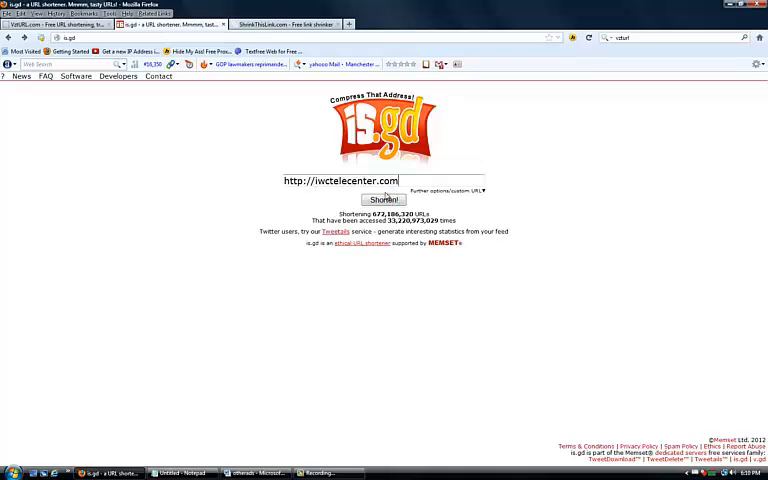
Shorten 1wctelecenter.com into is.gd/EZUvGR and select the result
click(384, 200)
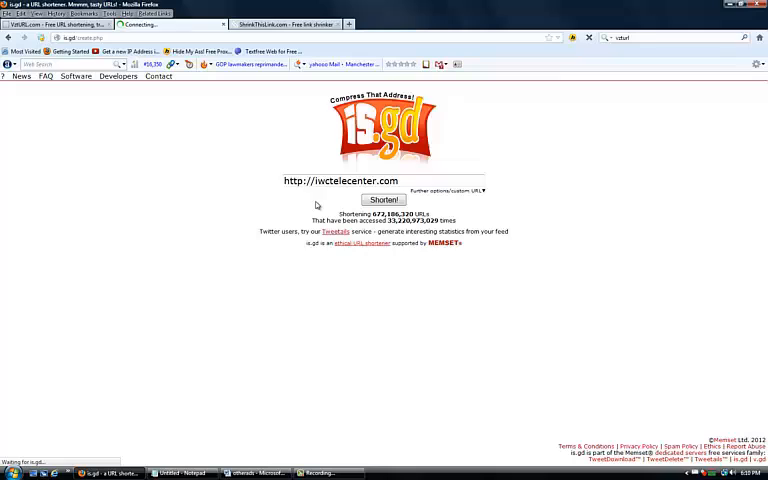
click(384, 200)
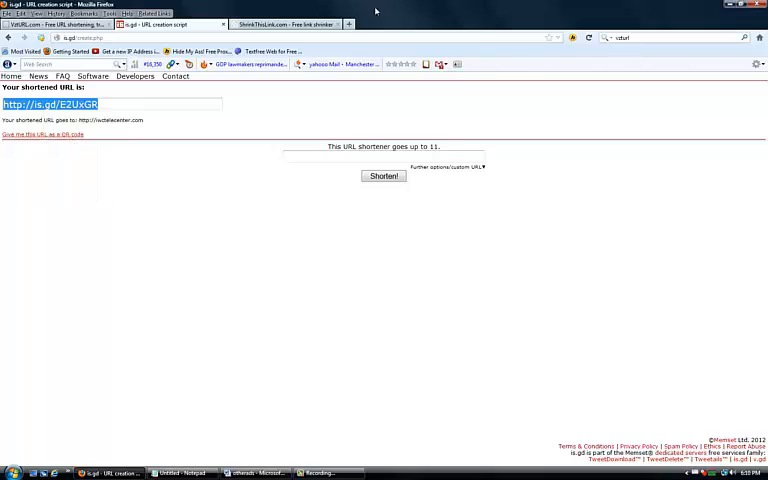
click(348, 24)
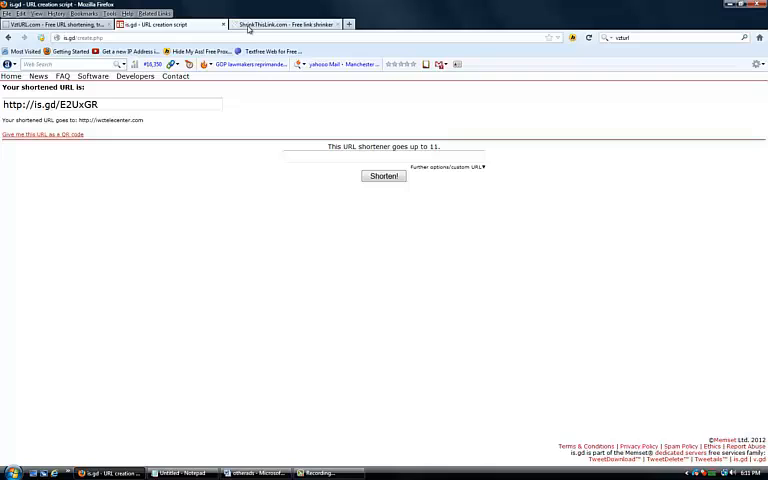
On ShrinkThisLink, shrink the http 1wctelecenter.com address into a short link
click(284, 24)
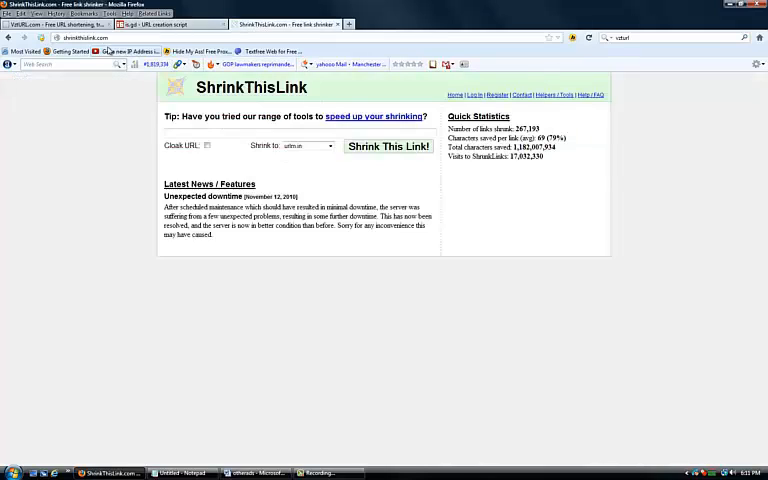
click(290, 132)
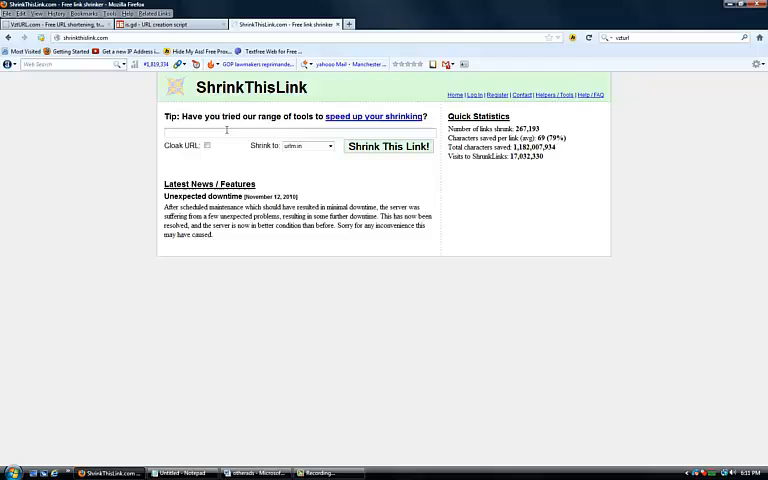
text(h)
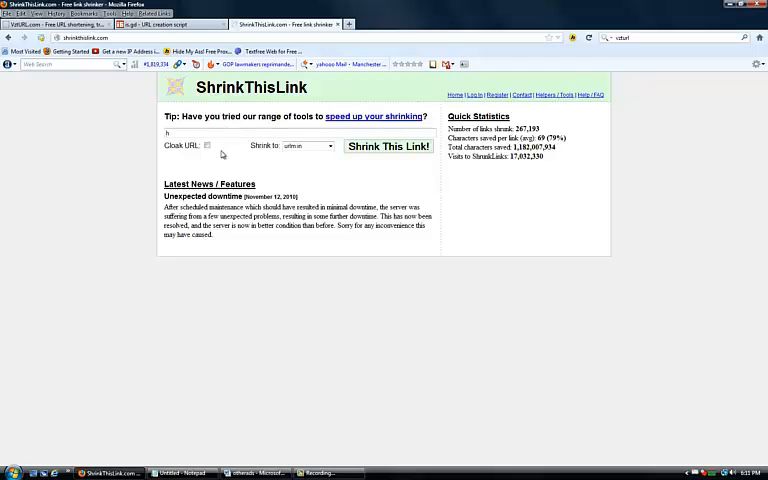
text(ttp://wctelecenter.com)
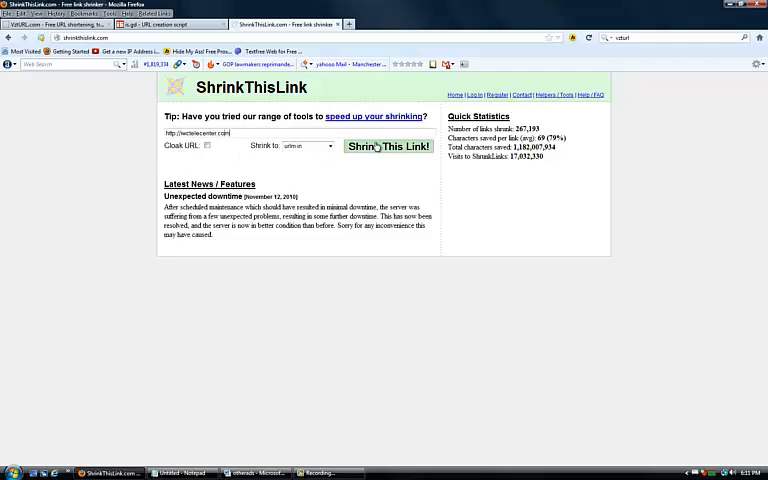
click(388, 146)
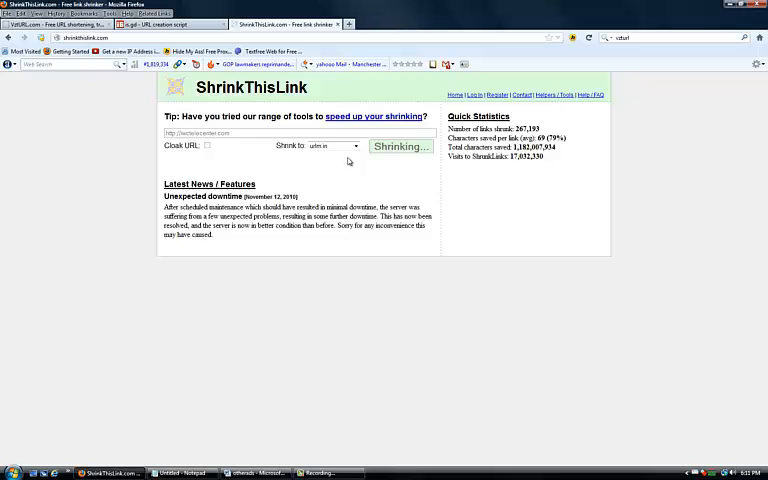
click(400, 146)
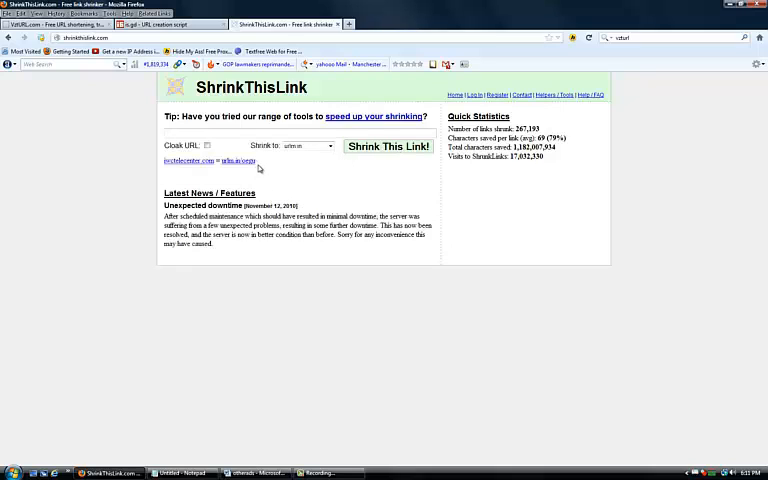
Select the new short link and copy/open it to confirm the recruiting page
double_click(236, 160)
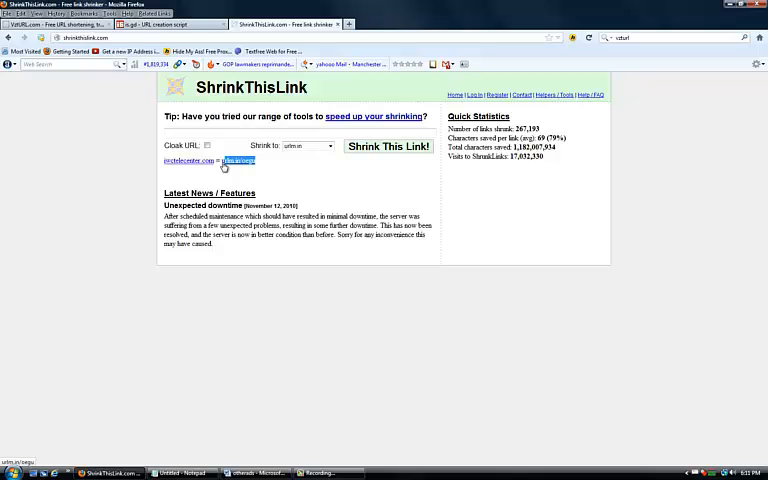
right_click(238, 160)
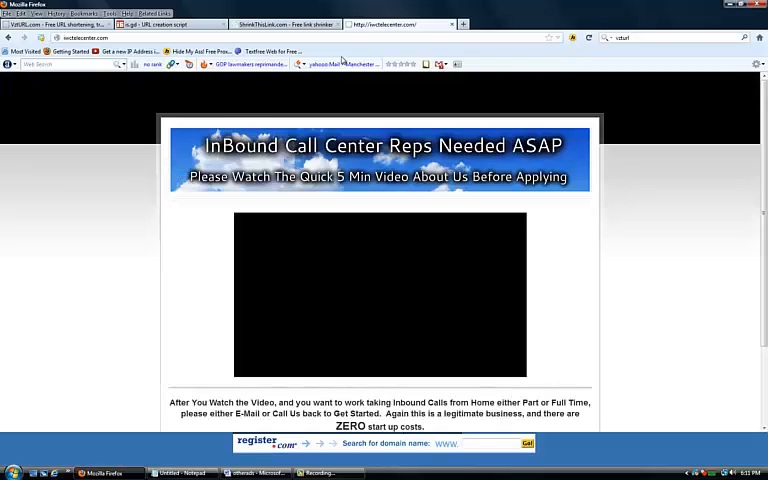
Go back to the ShrinkThisLink results showing the new short link
click(290, 24)
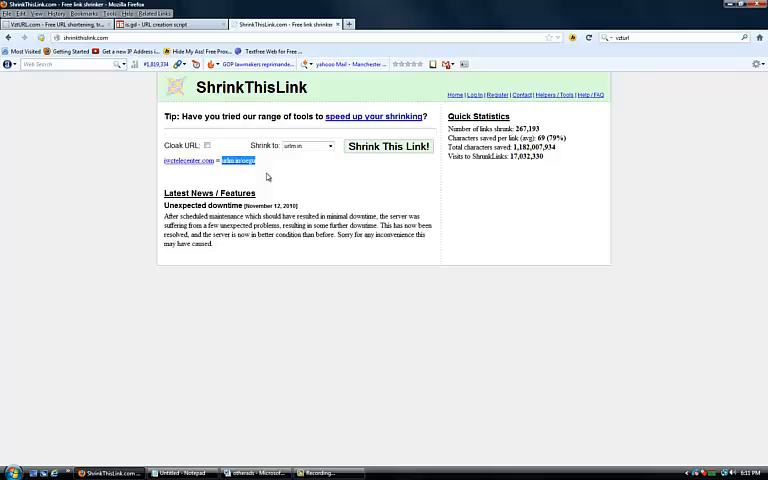
Make a second ShrinkThisLink short link on another shrink domain and open it
click(324, 144)
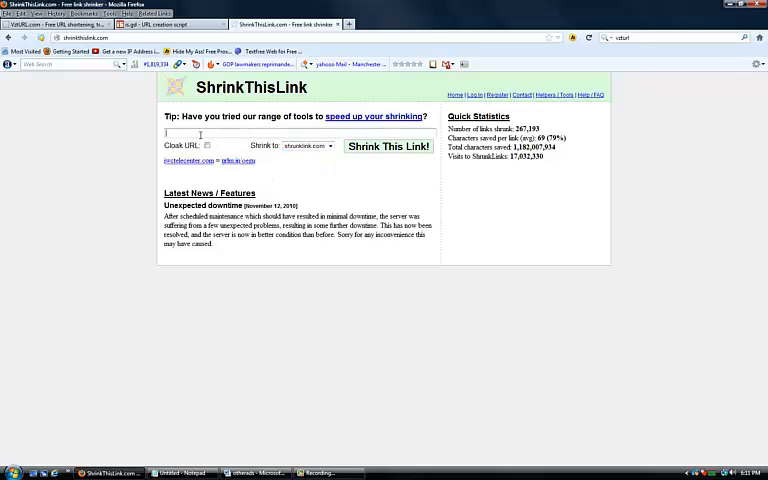
text(http://wctelecenter.com)
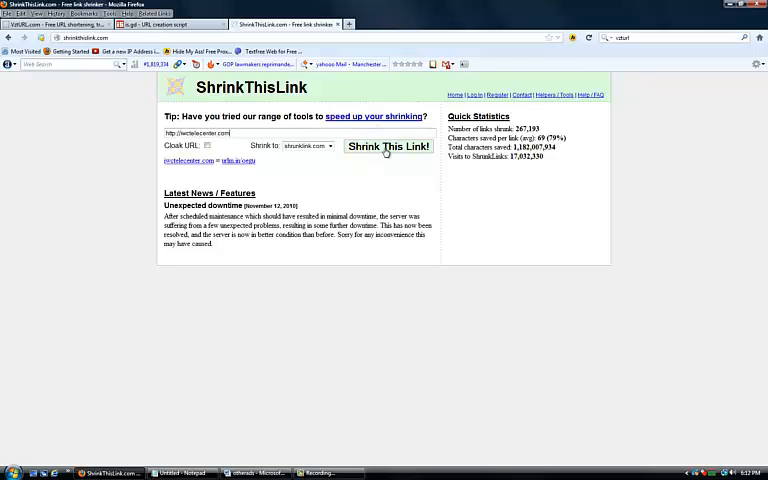
click(388, 148)
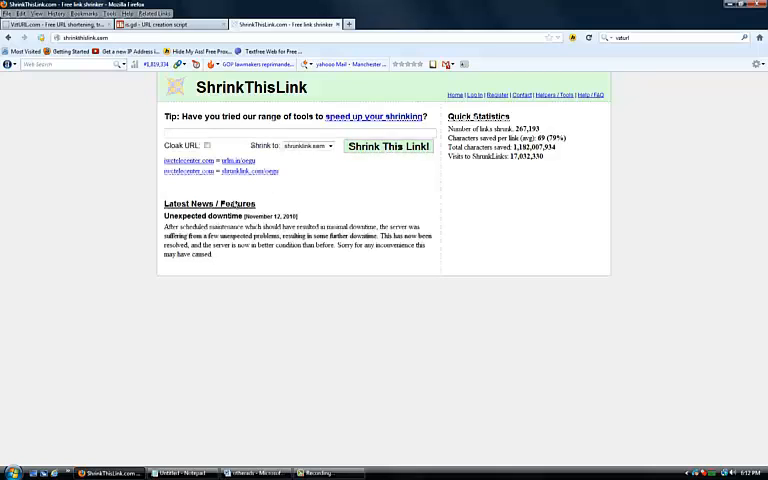
double_click(256, 170)
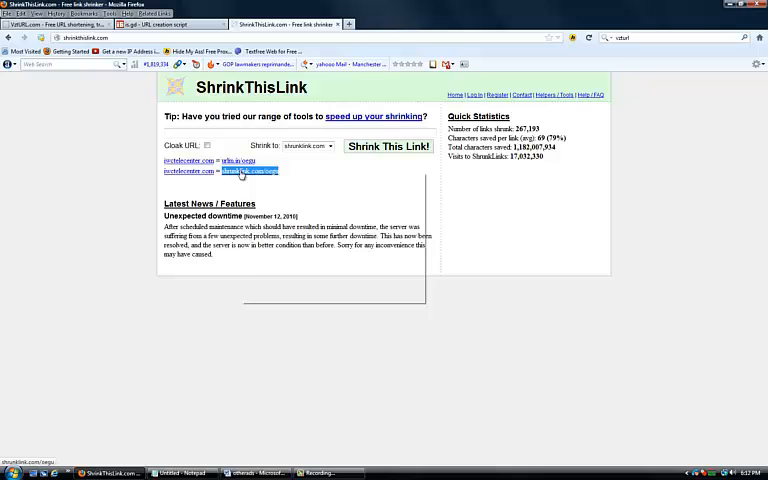
right_click(240, 170)
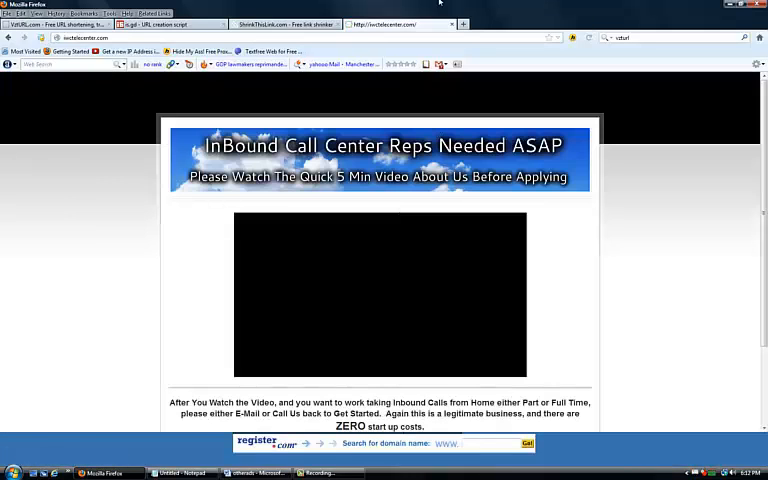
Review the HTML ad snippet with its vzurl link in the Word document
click(290, 24)
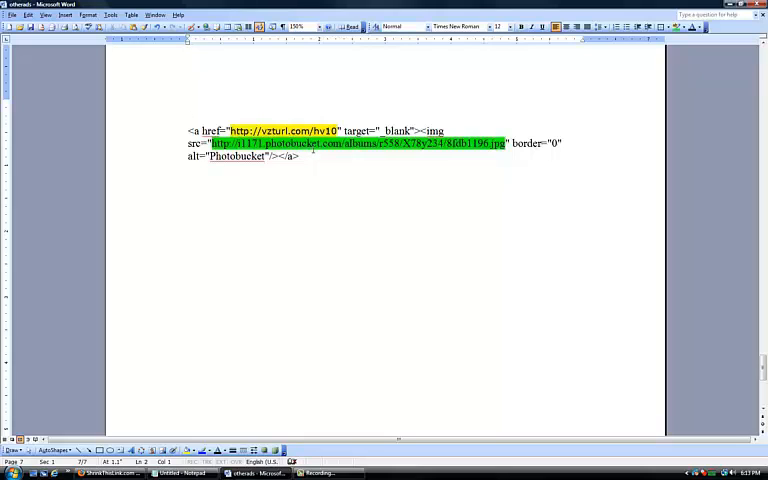
click(300, 156)
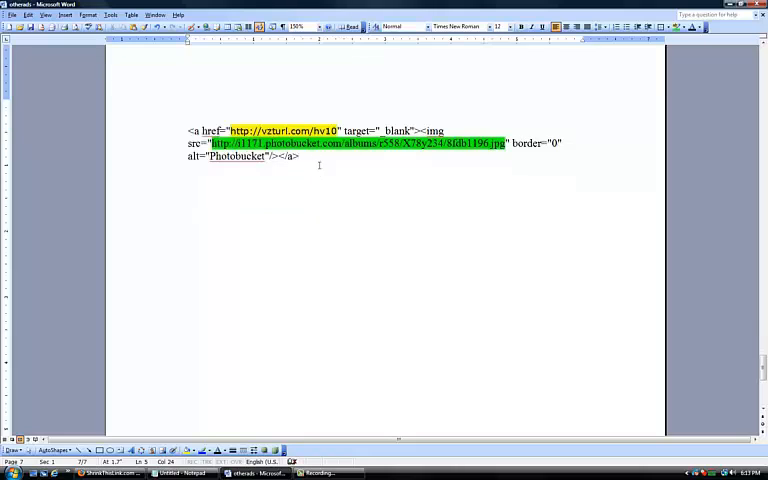
mouse_move(304, 242)
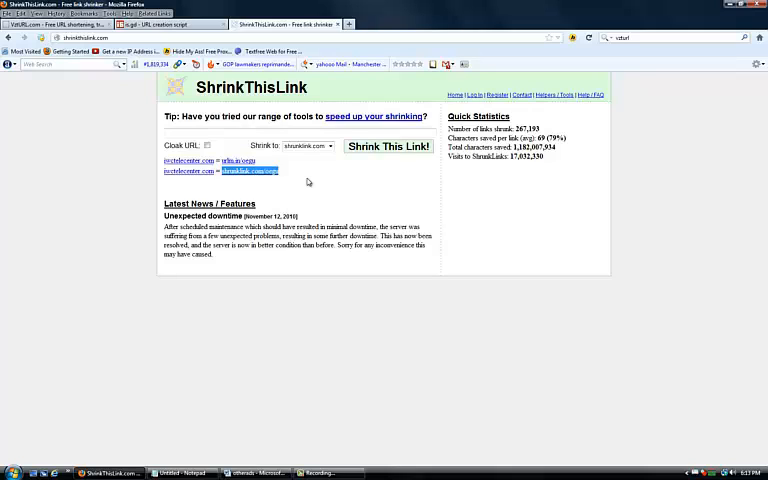
mouse_move(188, 184)
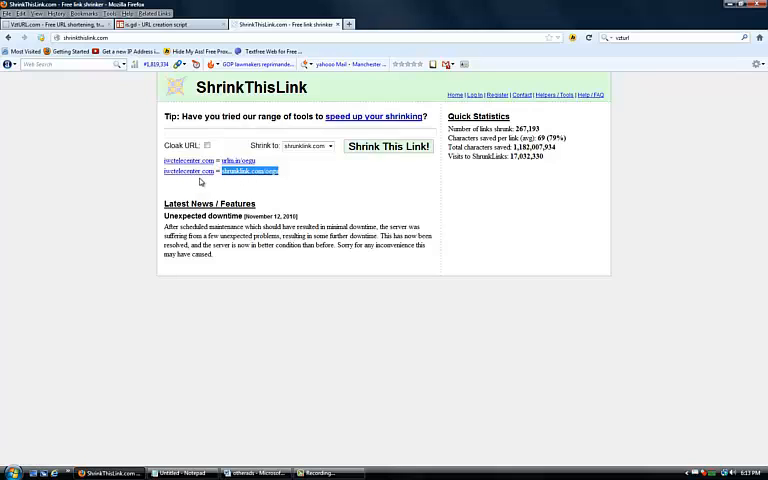
mouse_move(284, 210)
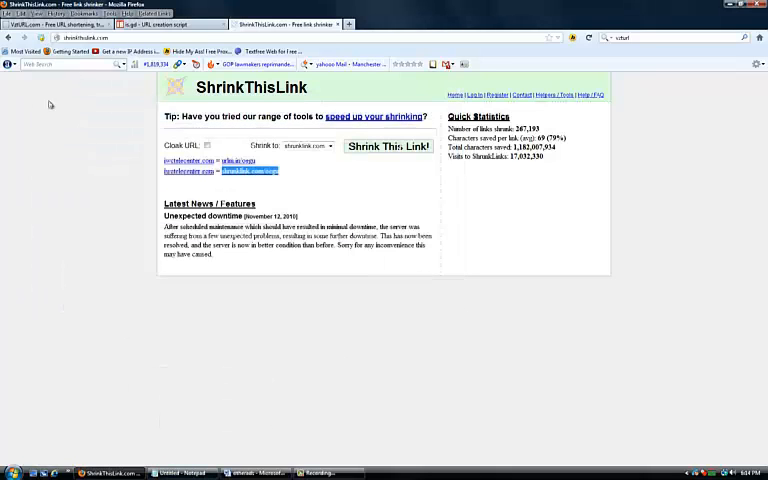
Return to the Word document holding the HTML ad snippet with its vzurl link
click(252, 472)
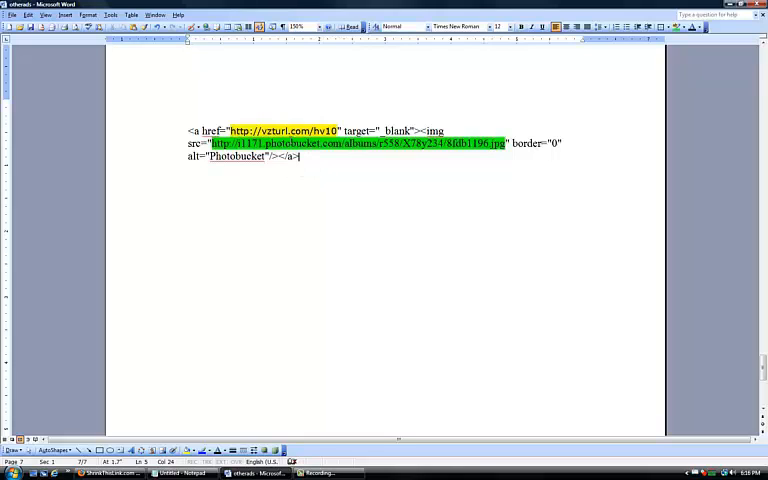
mouse_move(320, 196)
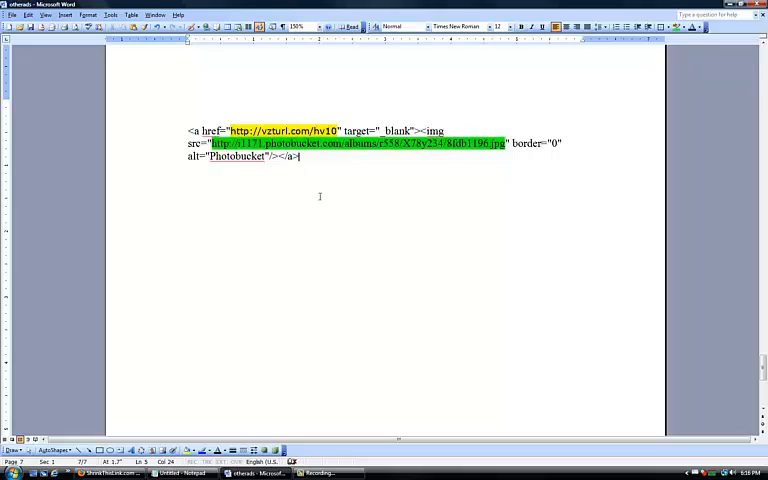